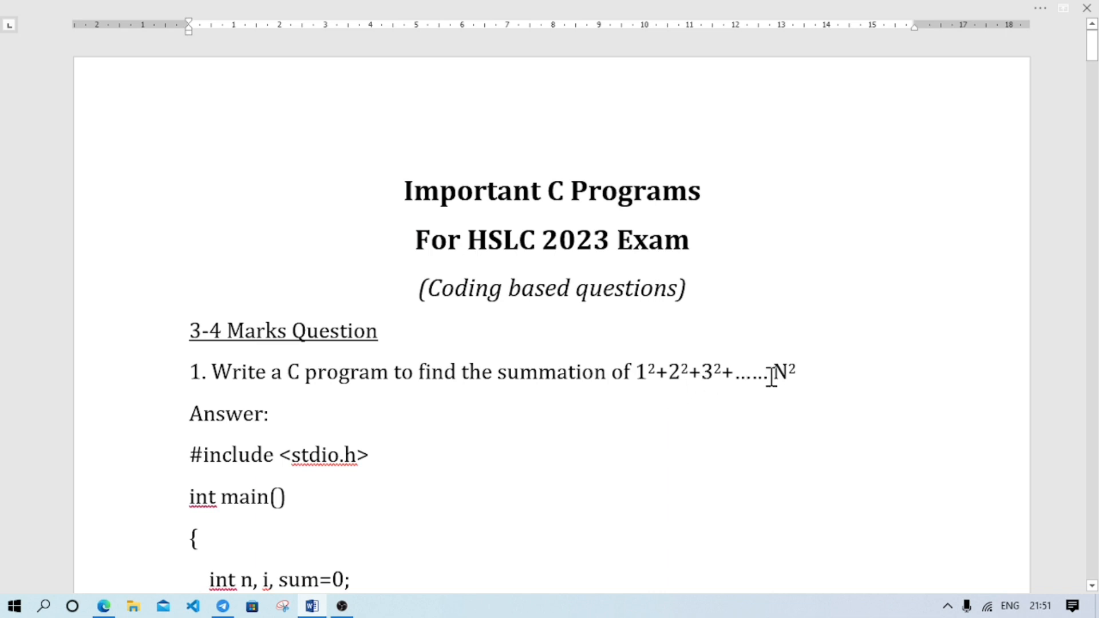
mouse_move(456, 491)
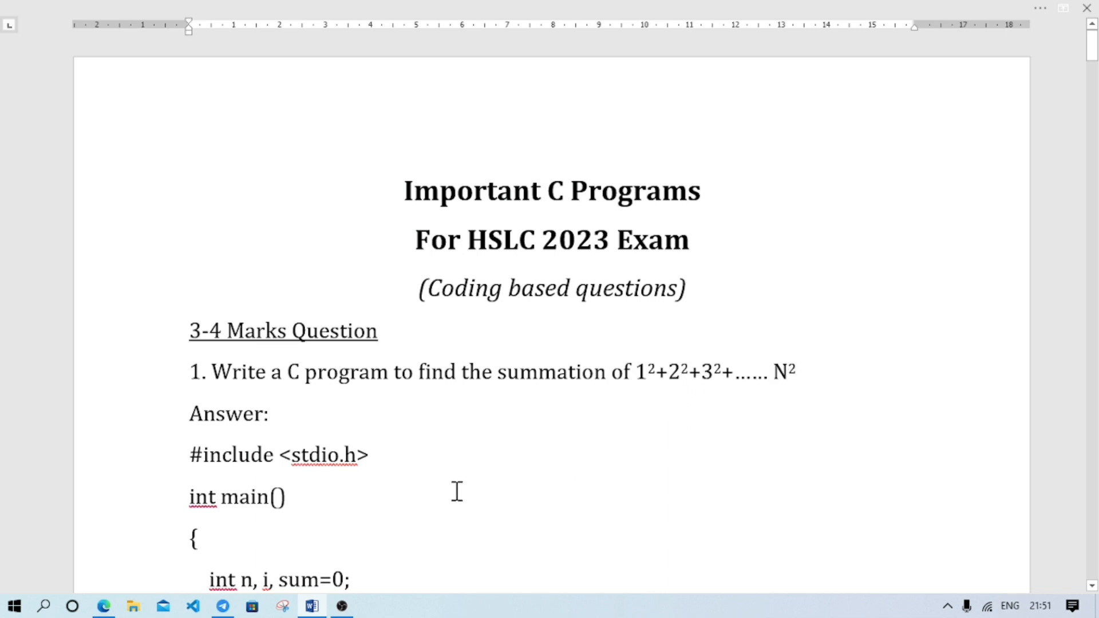
- Add sum = sum+i*i; inside question 1's for loop, then scroll on toward question 2
scroll(down, 3)
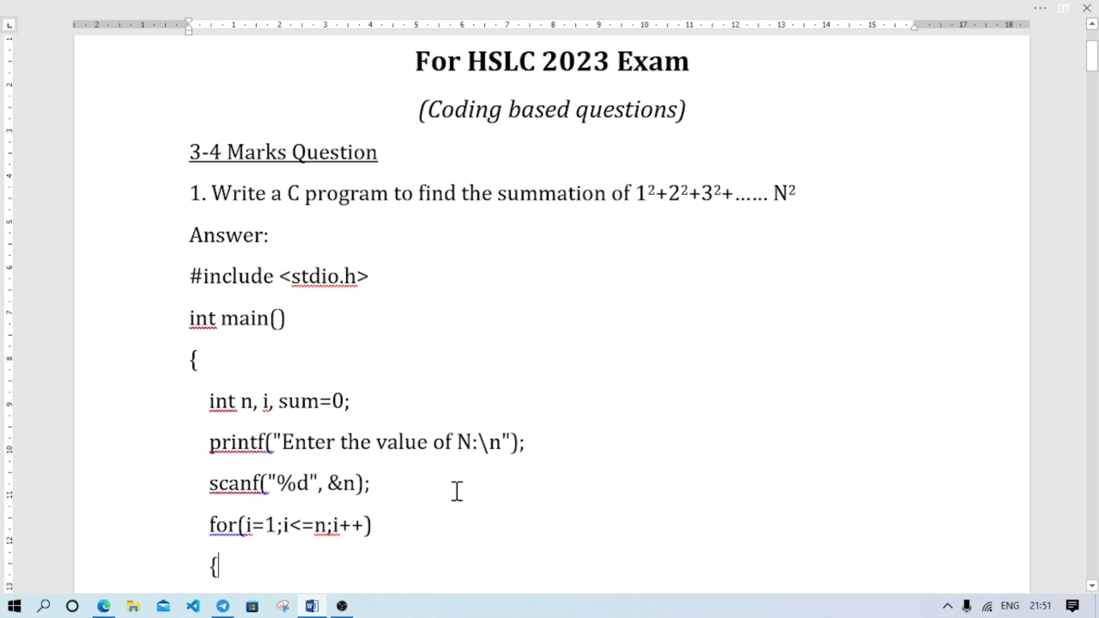
text(sum = sum+i*i;)
text(printf("The summation is %d", sum);)
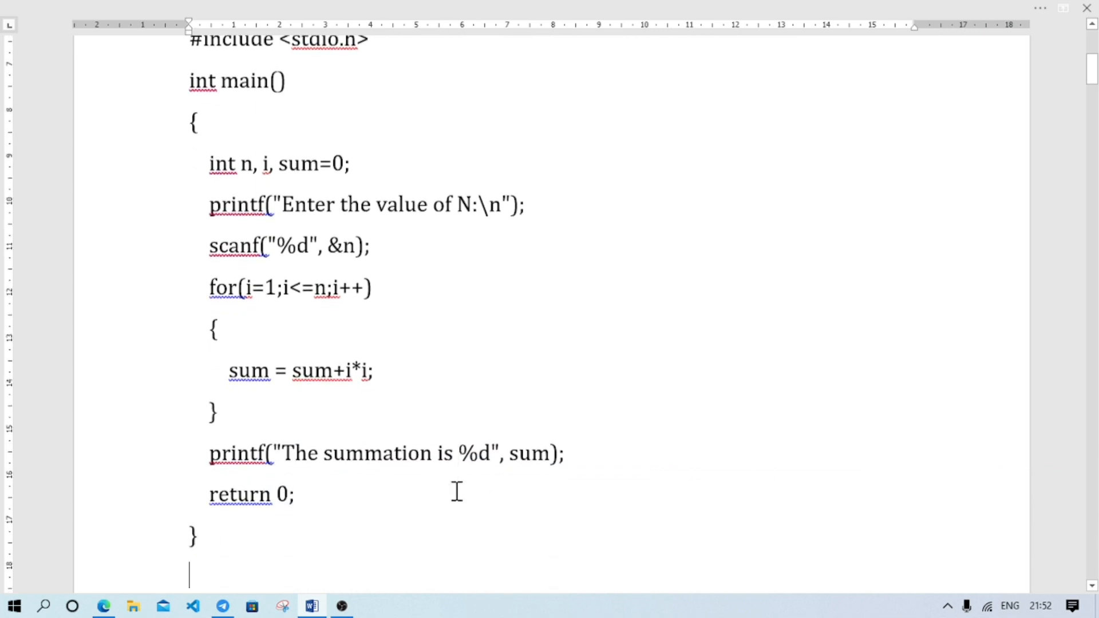
scroll(down, 3)
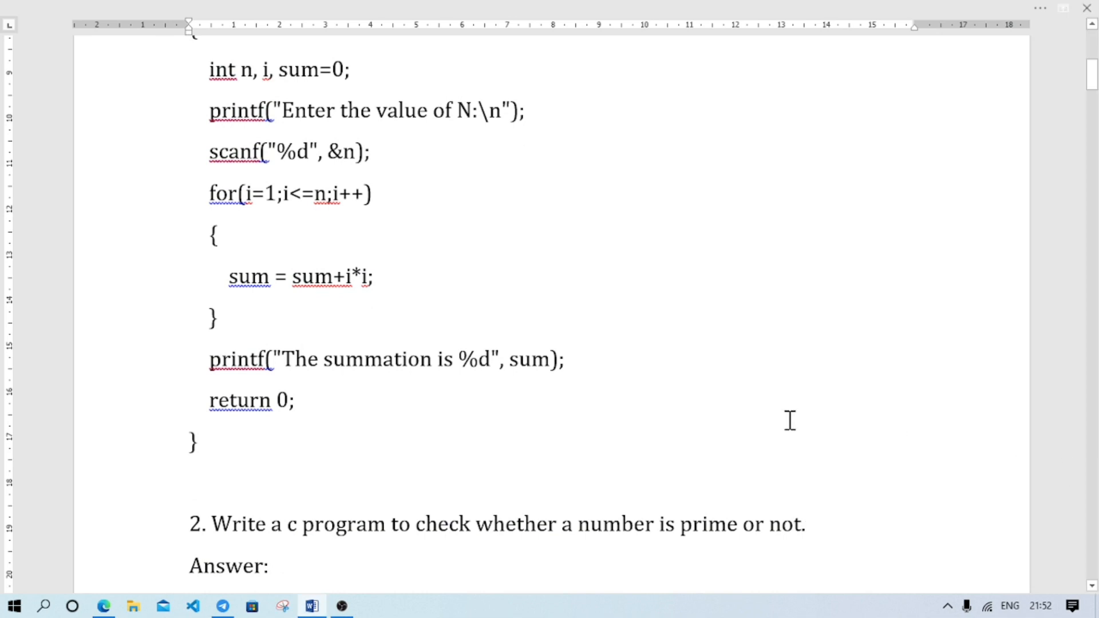
scroll(down, 3)
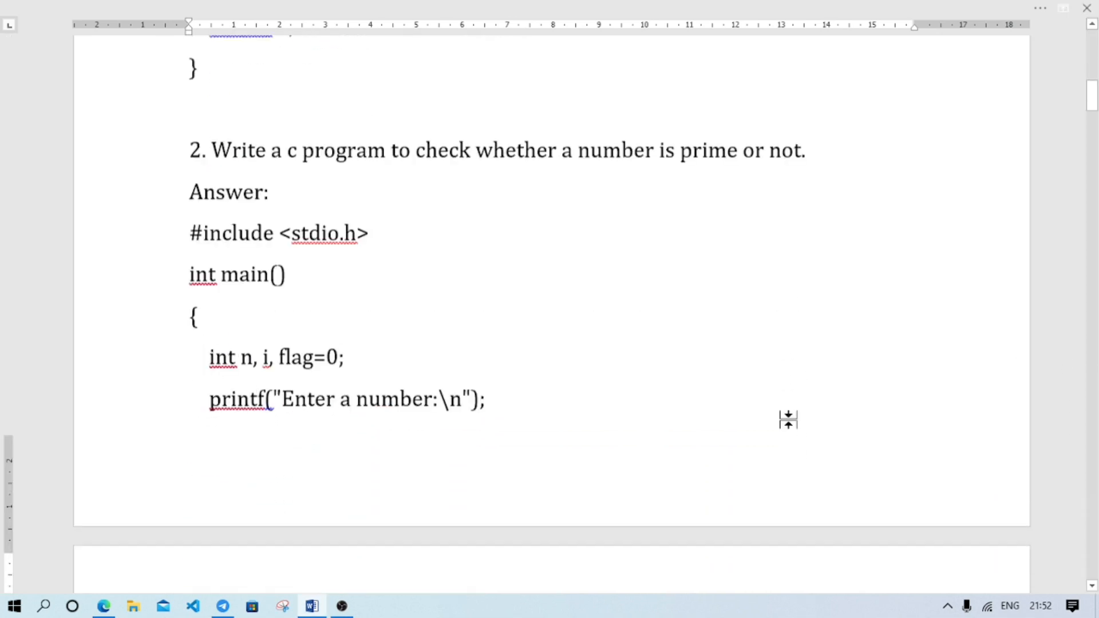
scroll(down, 3)
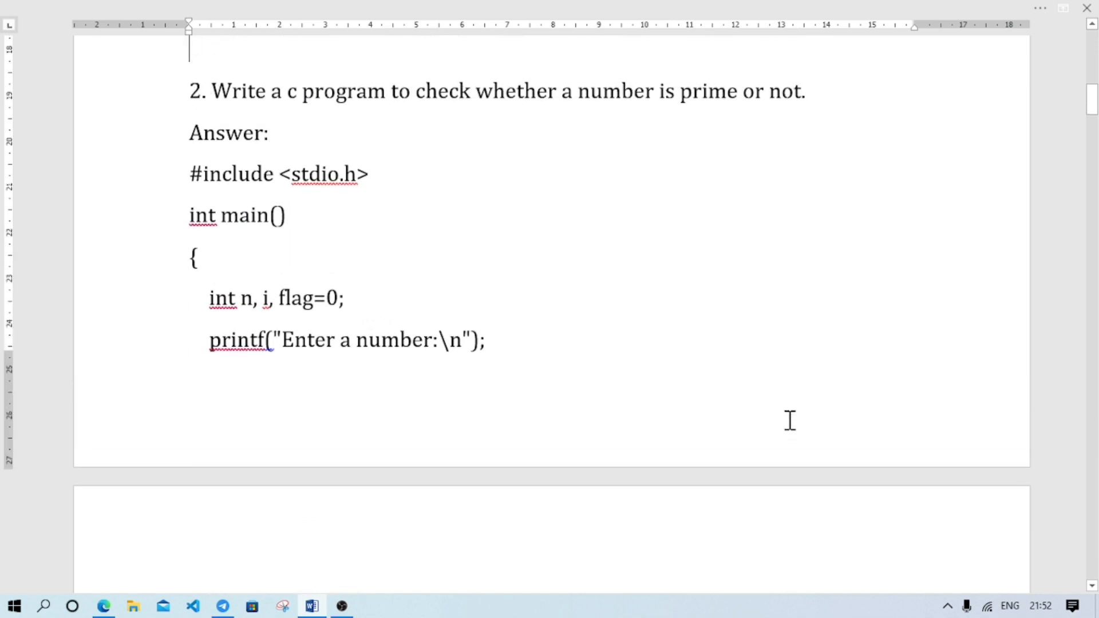
click(270, 91)
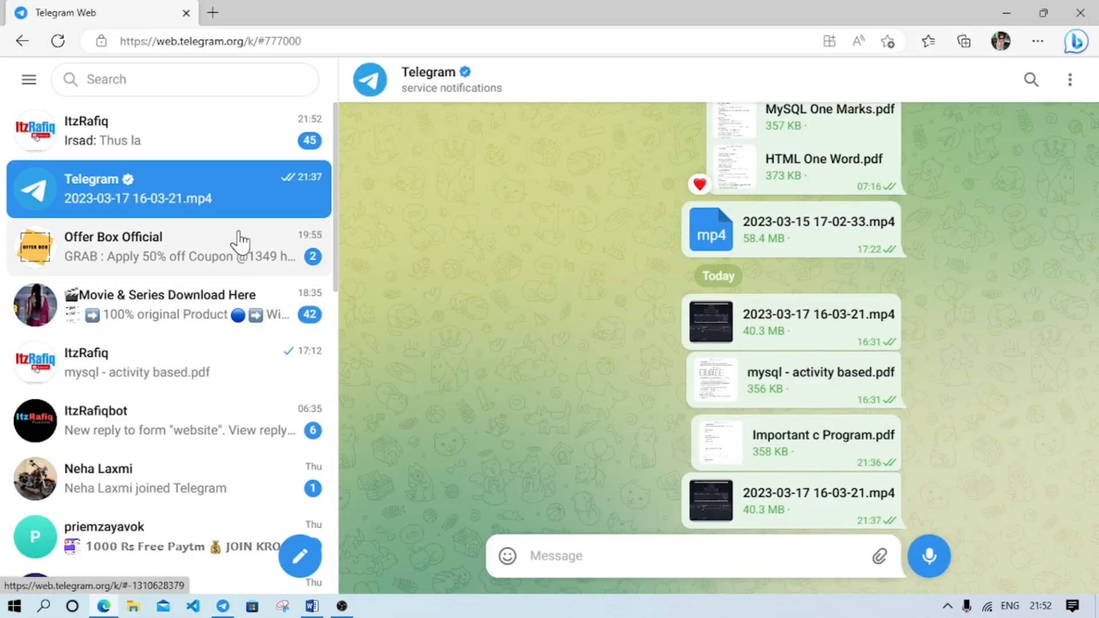
mouse_move(154, 382)
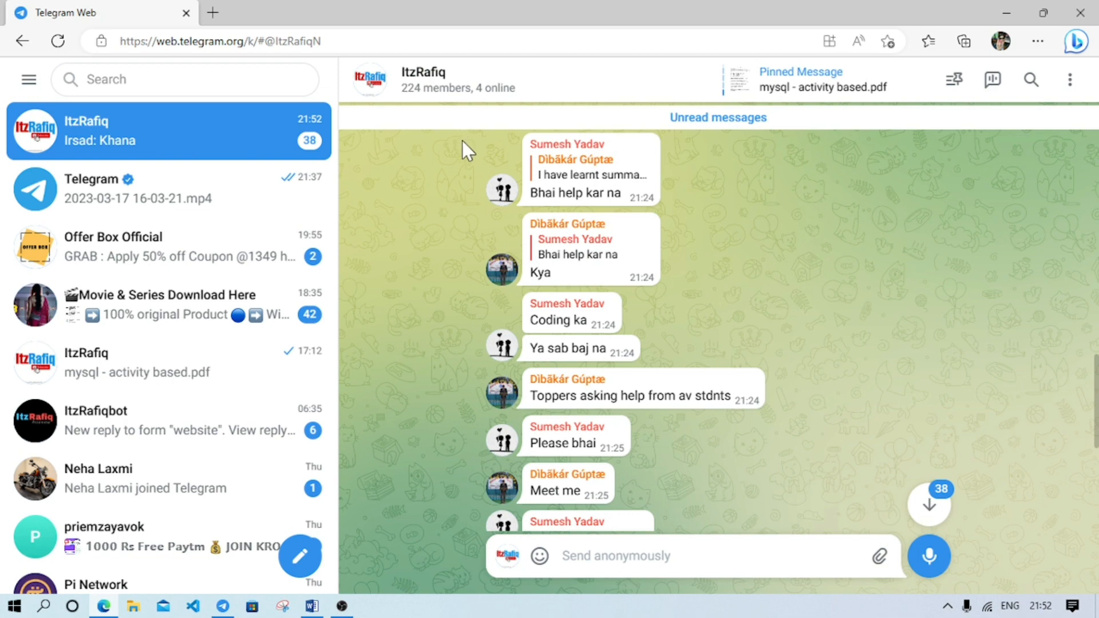
mouse_move(710, 102)
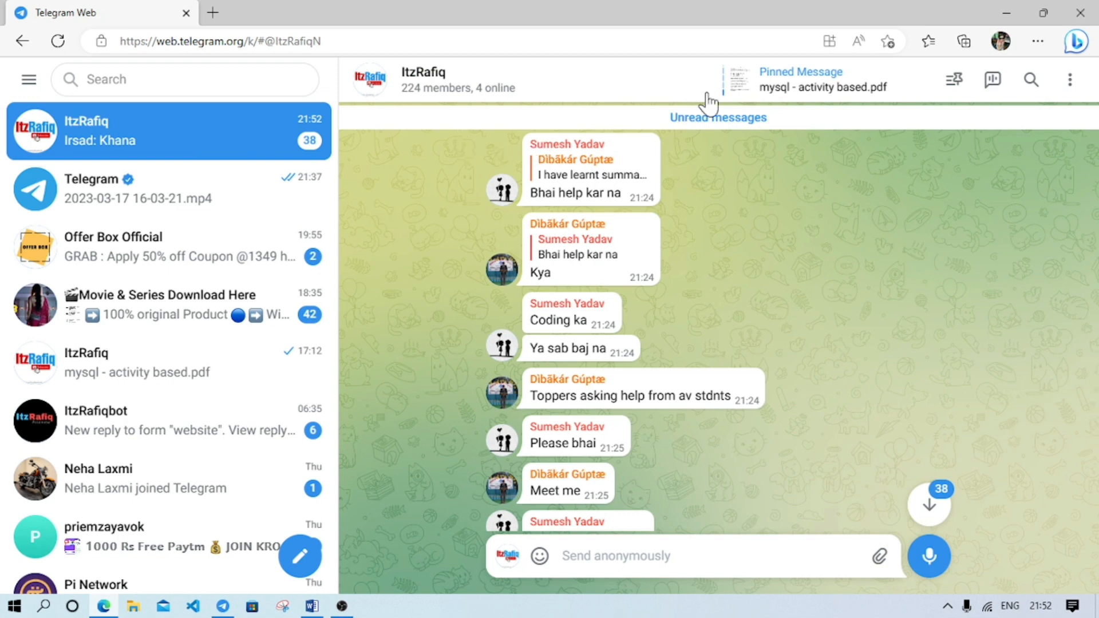
- Return to the C programs document and scroll past question 2's prime program to question 3
click(311, 606)
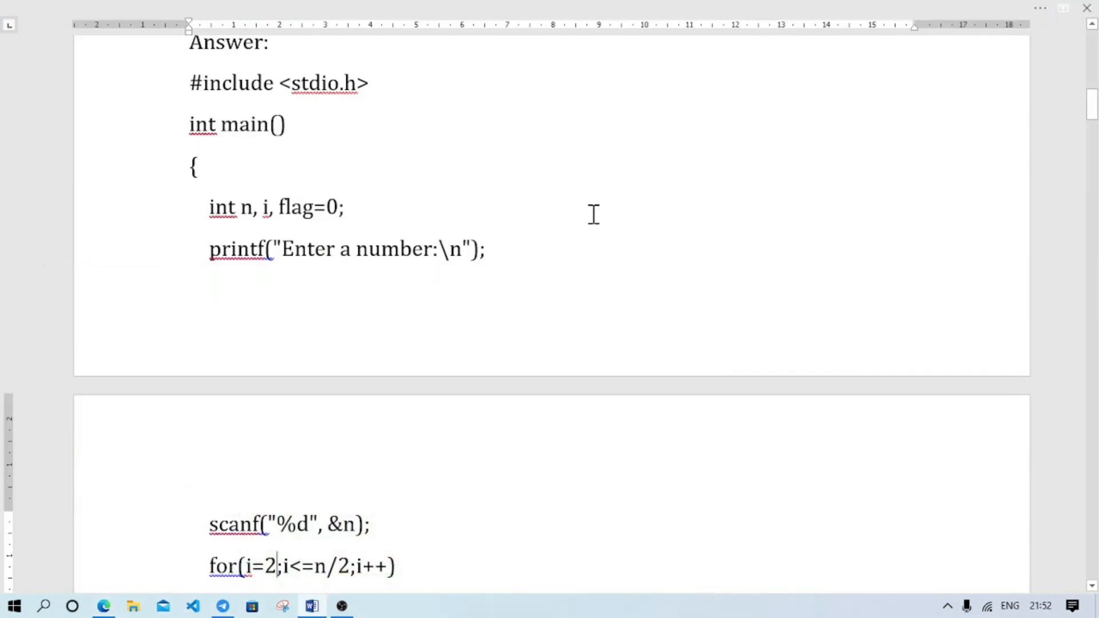
scroll(down, 3)
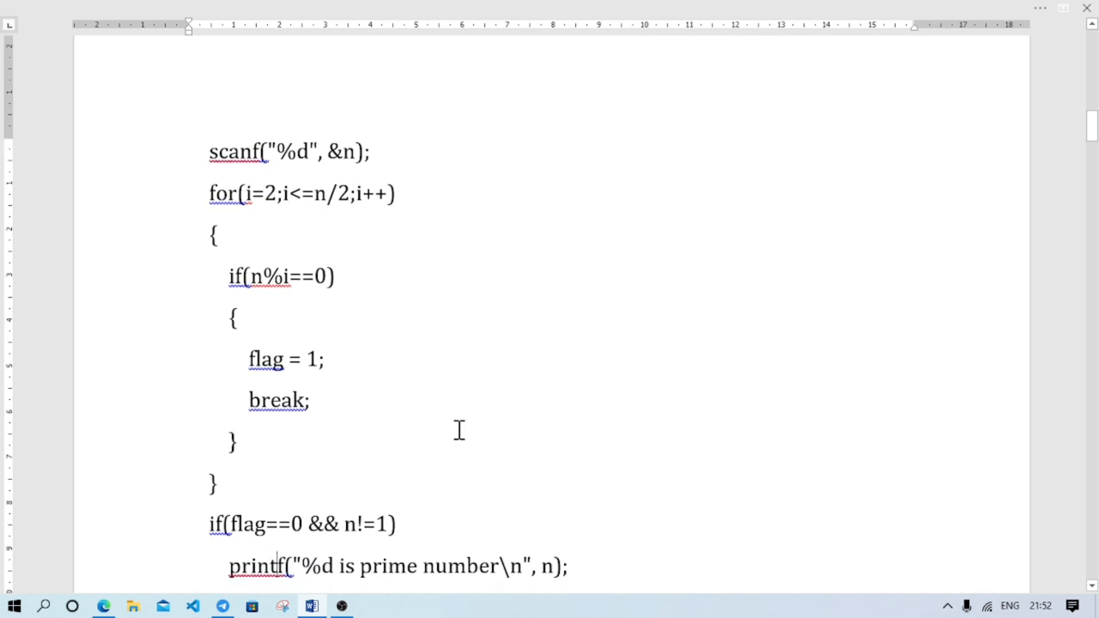
scroll(down, 3)
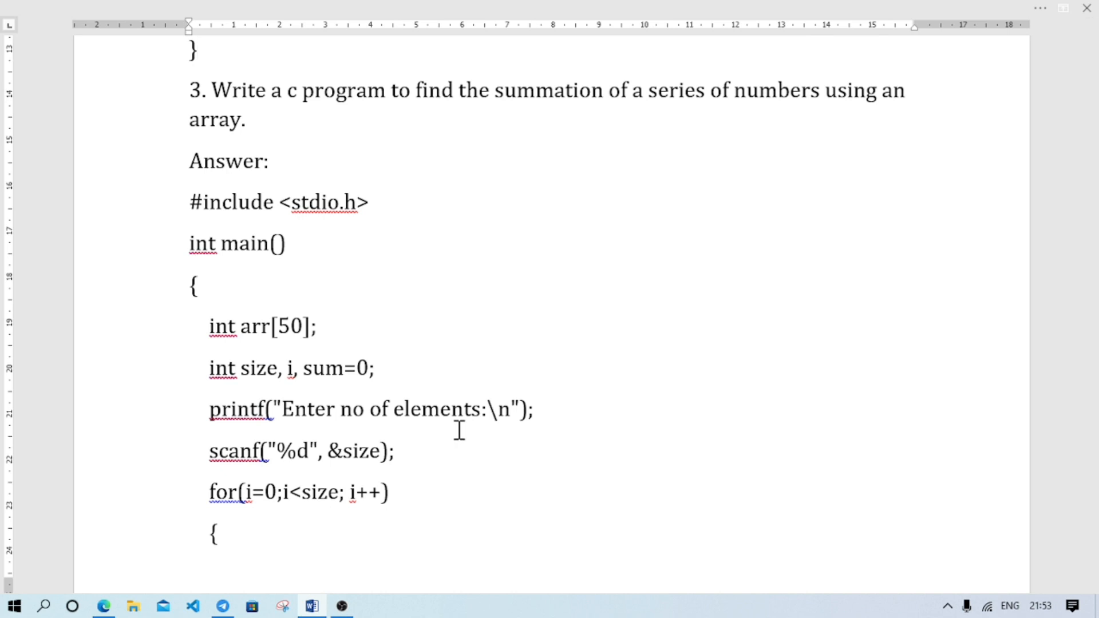
- Insert an empty line above sum = sum+ arr[i]; in question 3's summing loop
click(277, 243)
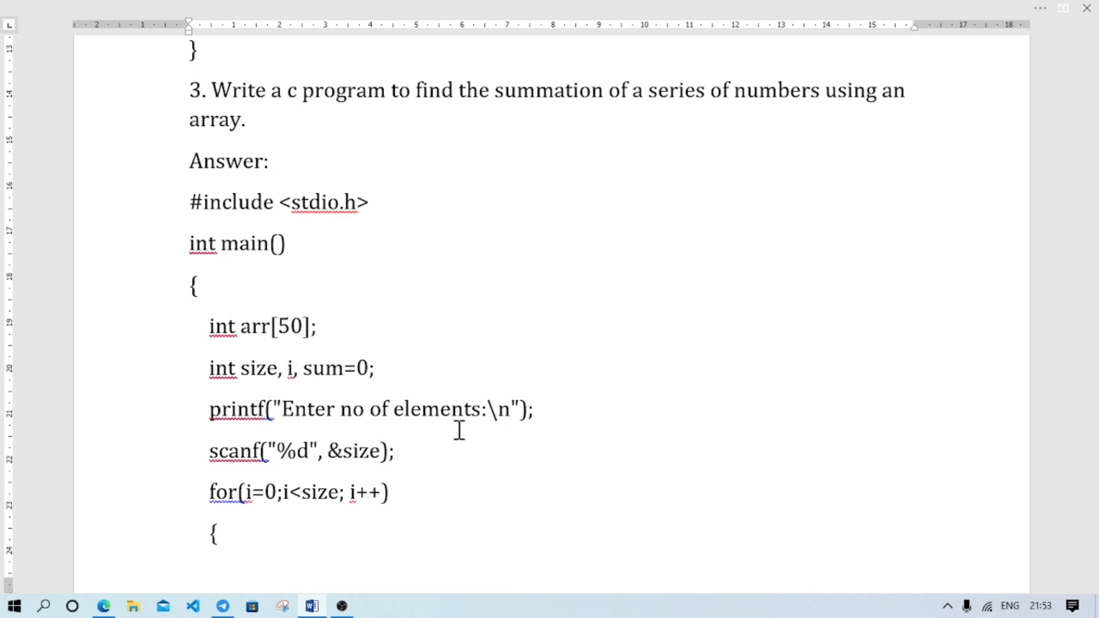
scroll(down, 3)
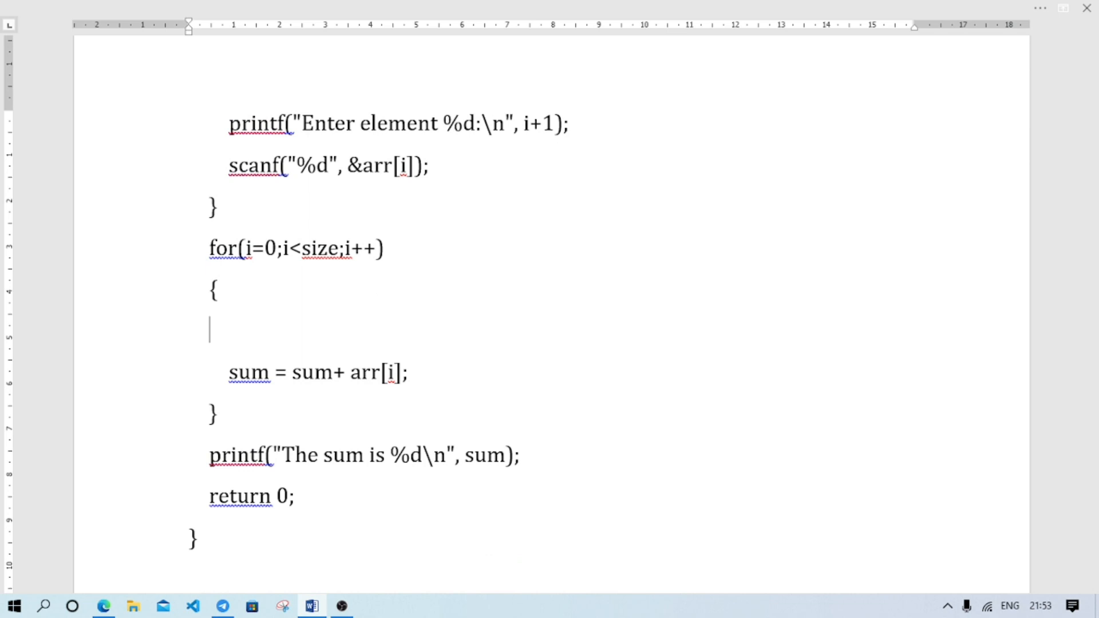
- Type the condition if(arr[i]%2==0) in question 3's summing loop and insert a '!'
text(if)
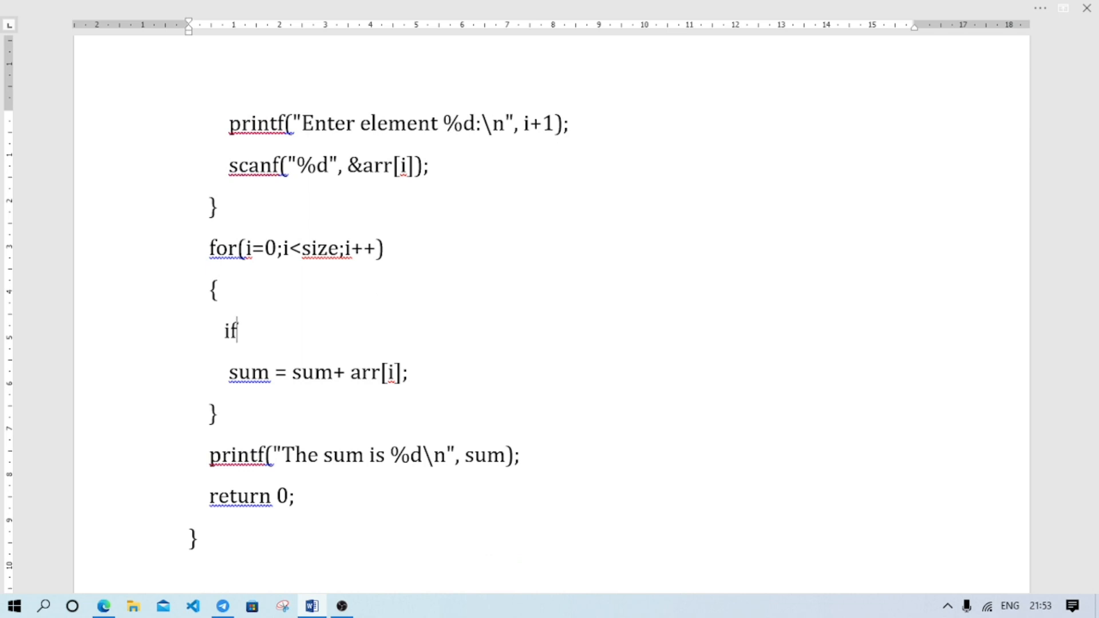
text((s)
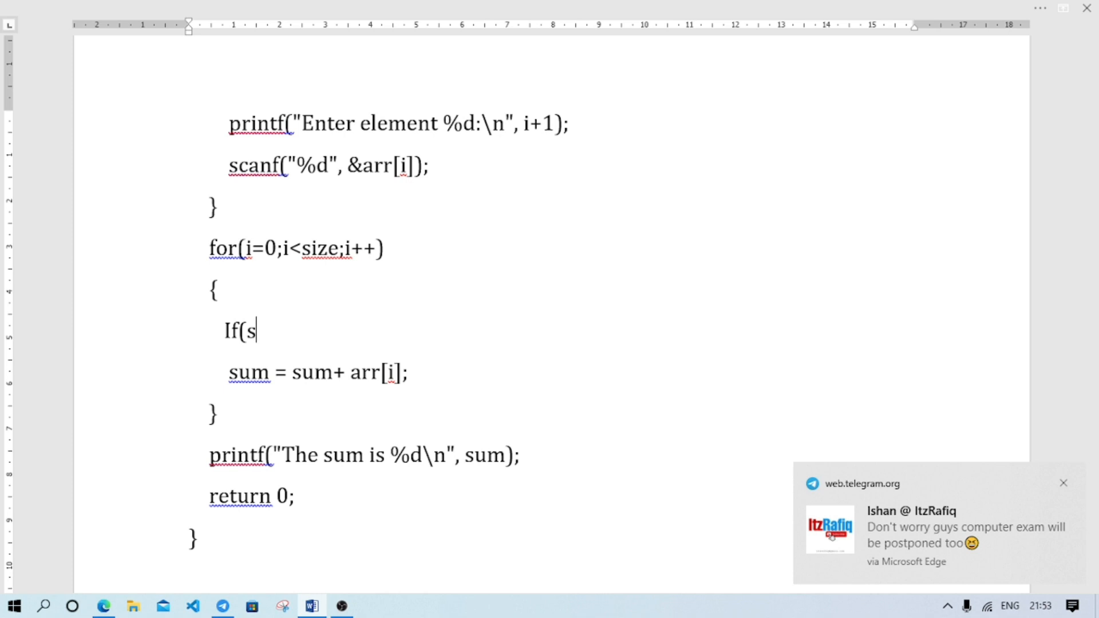
text(rr)
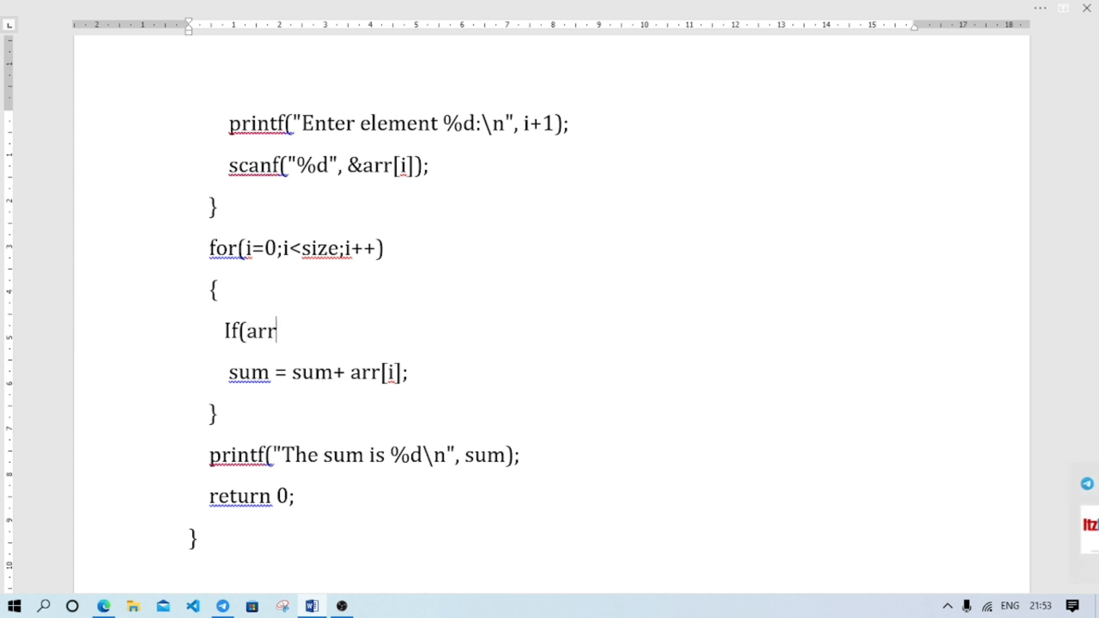
text([i])
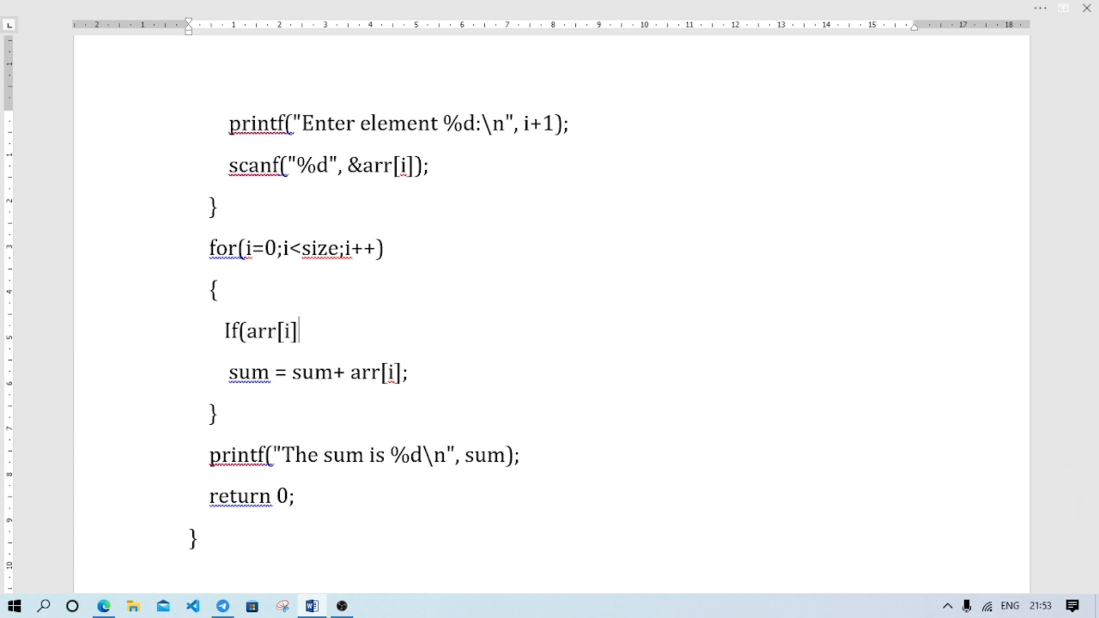
text(%2)
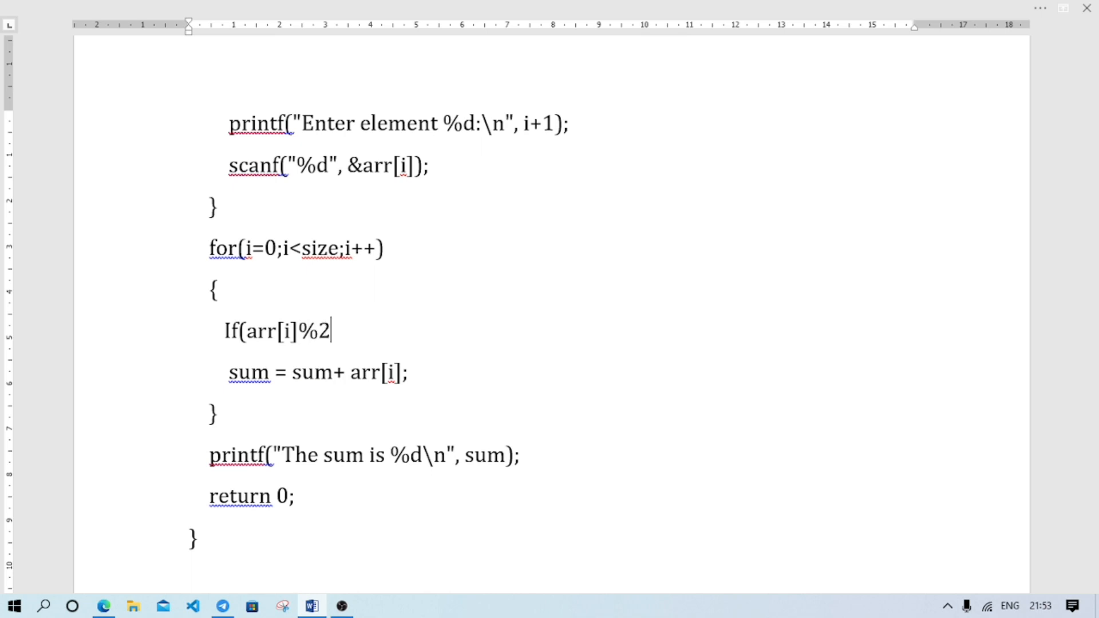
text(==0))
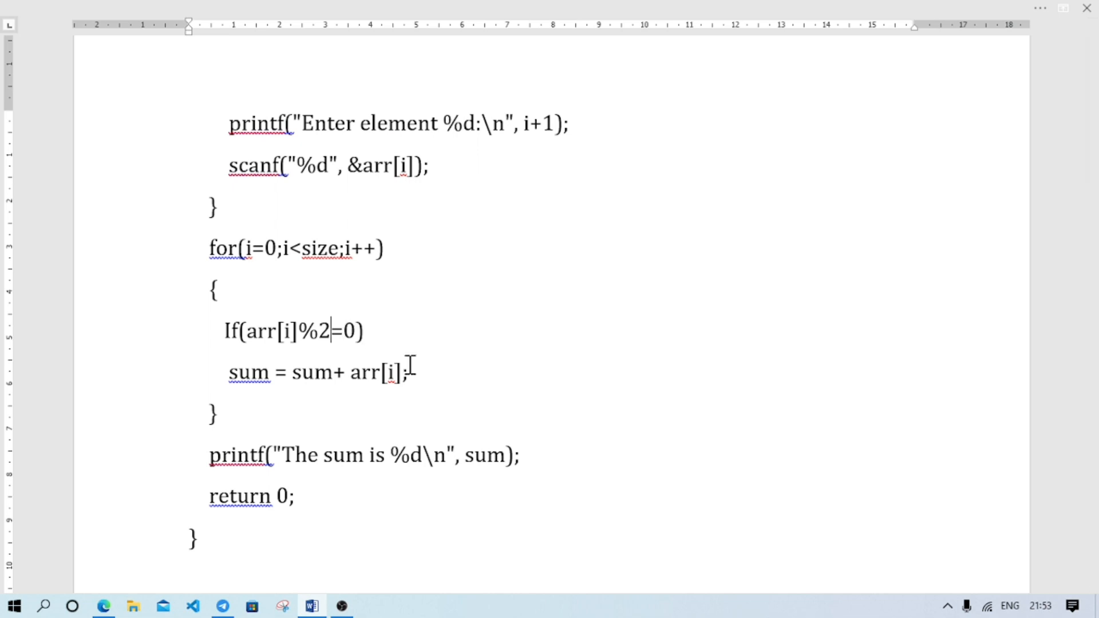
text(!)
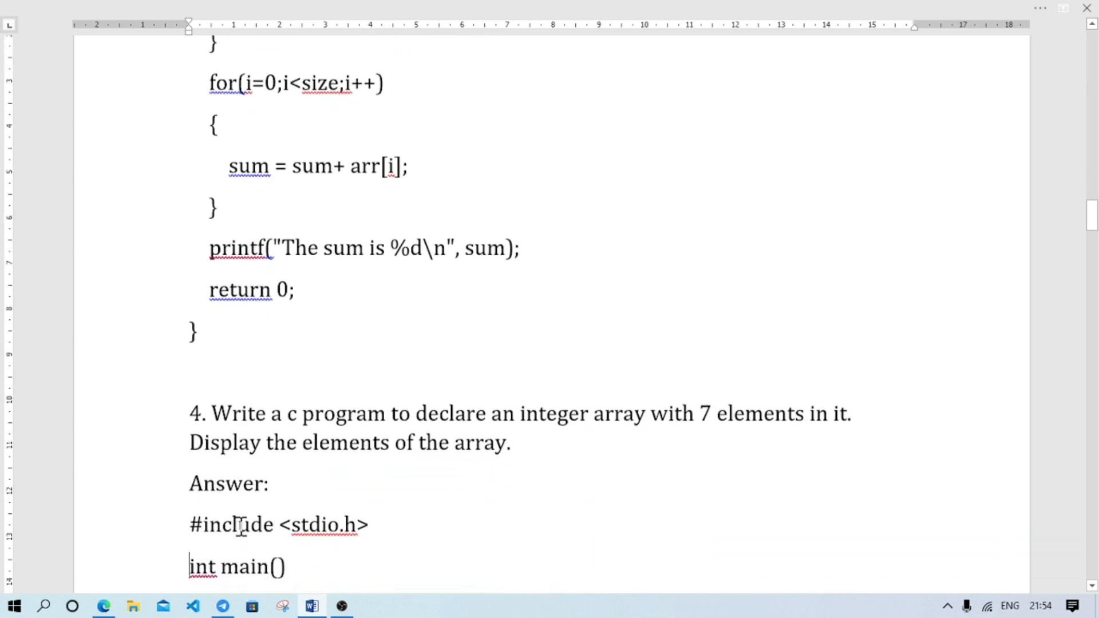
- Scroll through question 5's gets program to the printf("You entered\n") and puts(name) lines
scroll(down, 3)
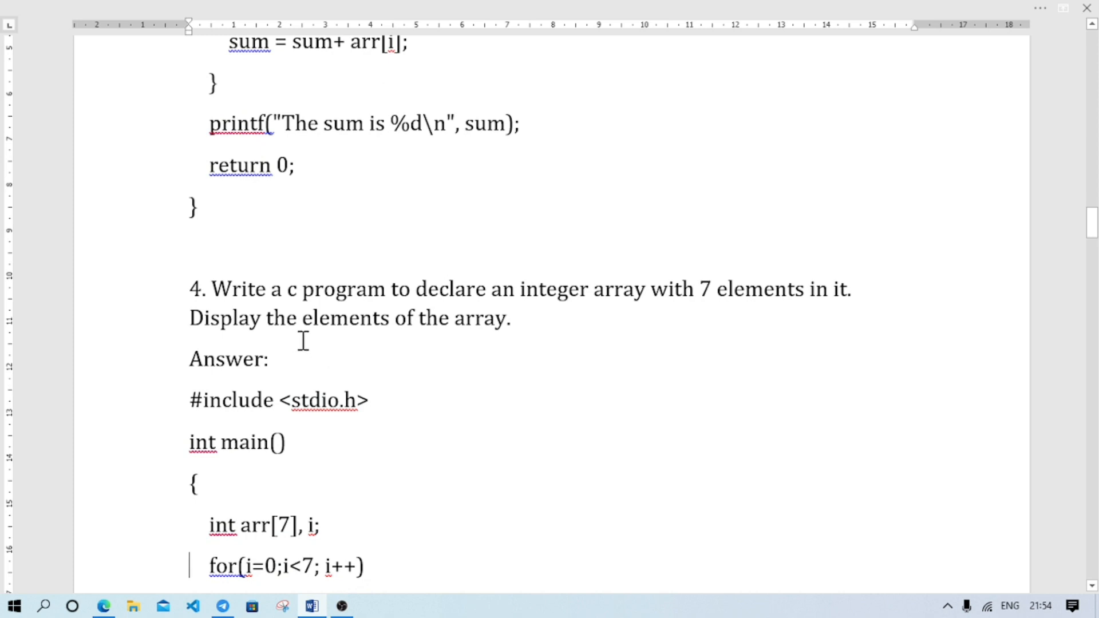
scroll(down, 3)
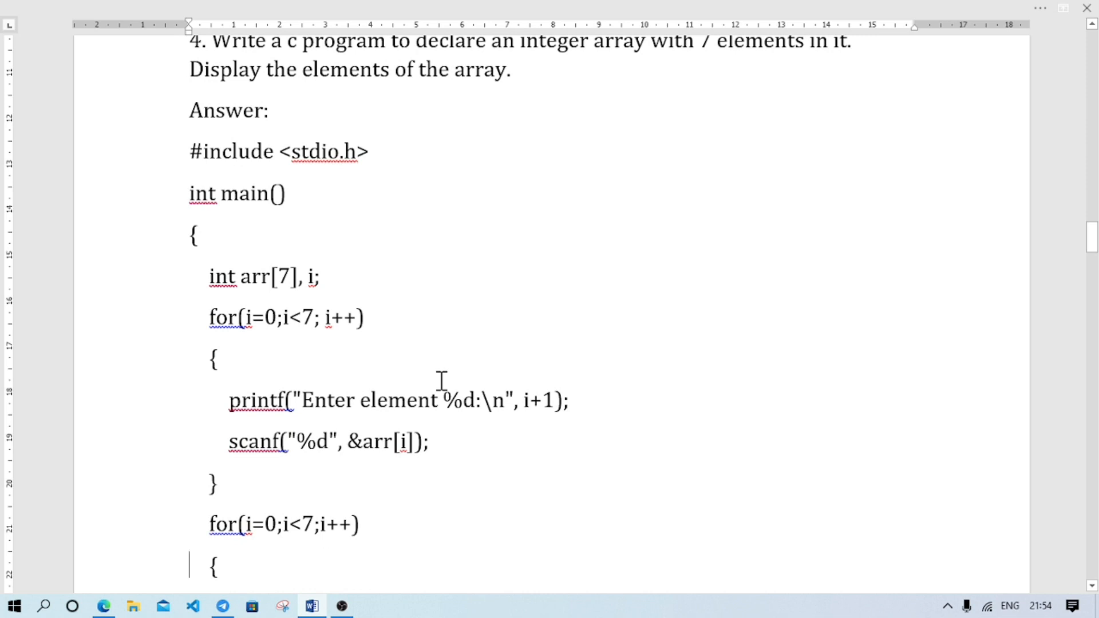
scroll(down, 3)
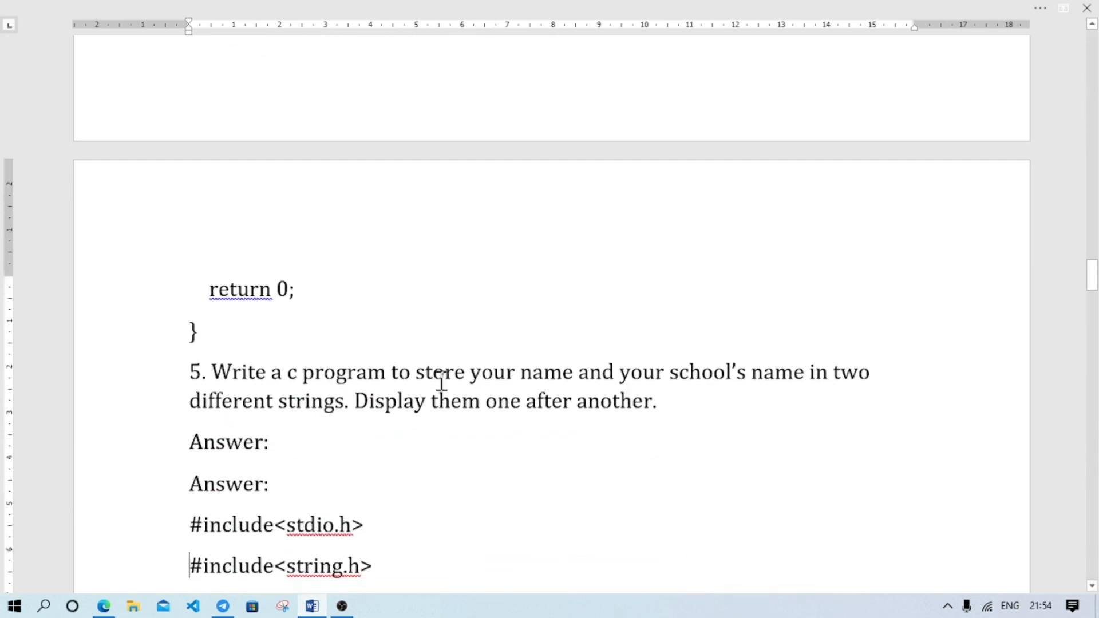
scroll(down, 3)
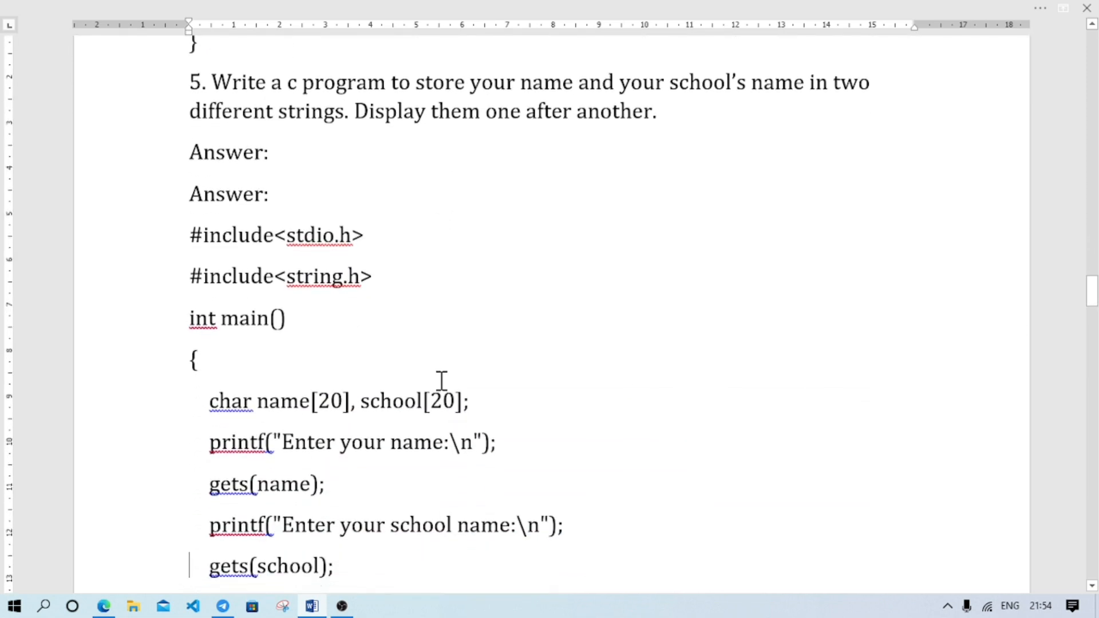
mouse_move(499, 144)
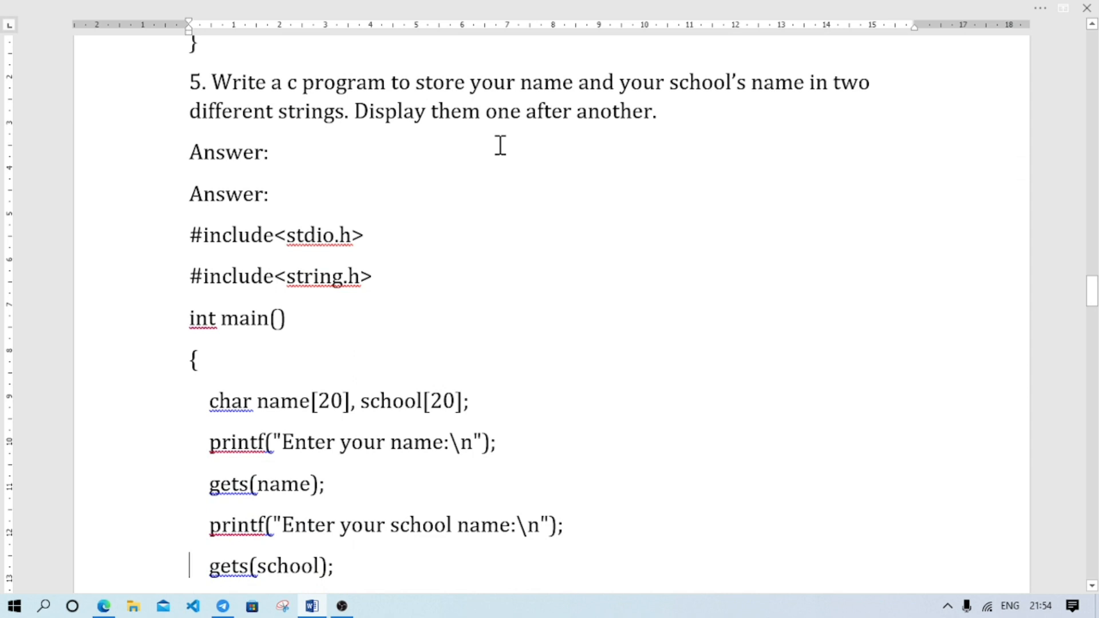
mouse_move(226, 246)
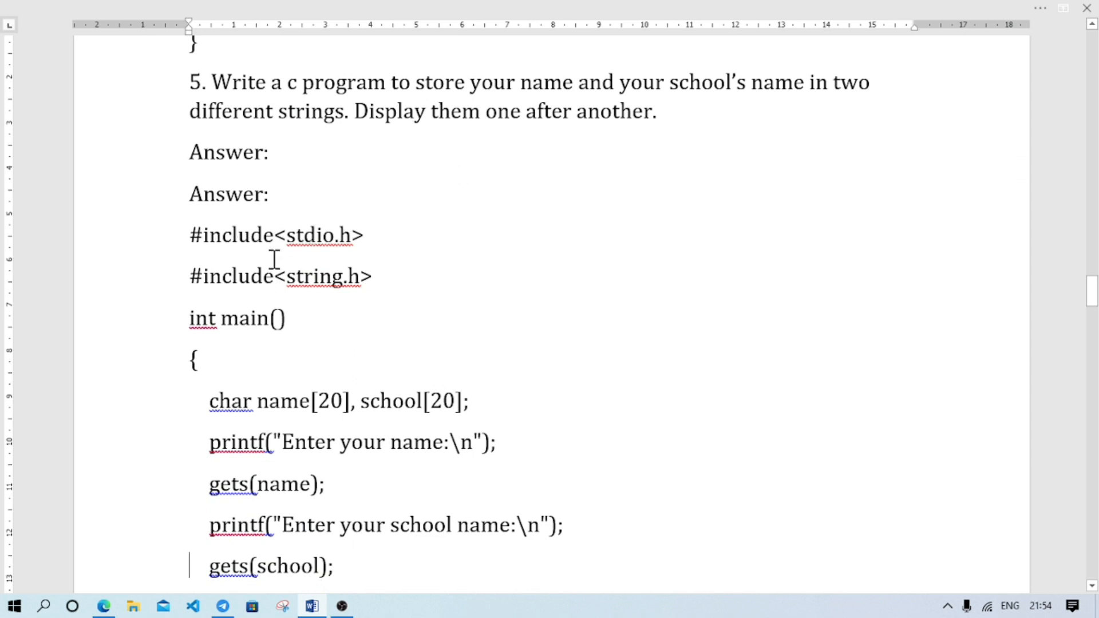
mouse_move(294, 235)
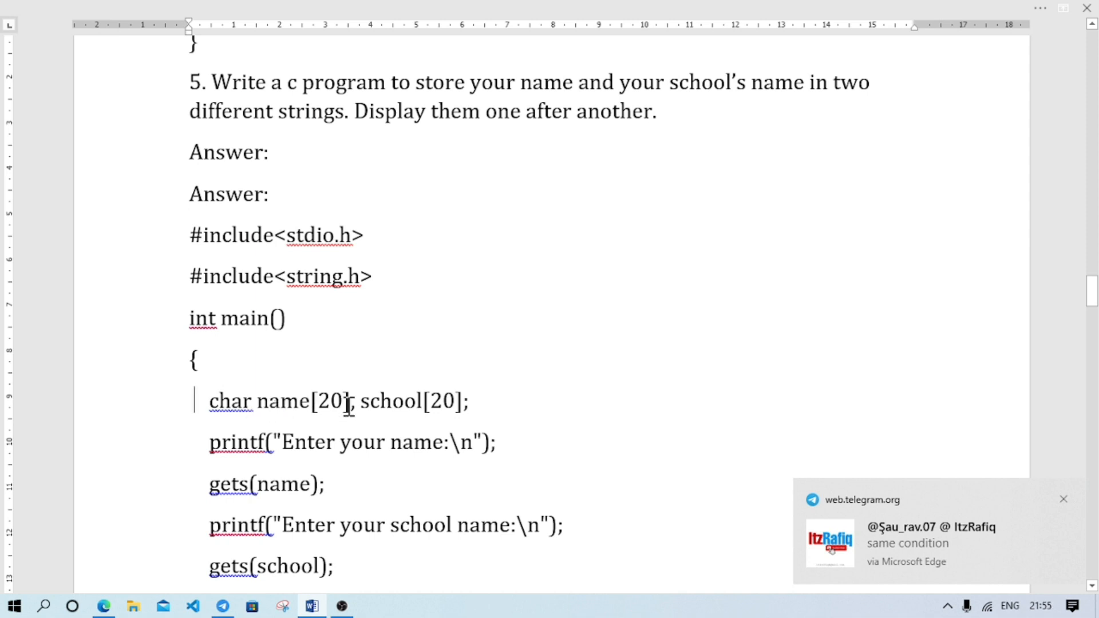
text(,)
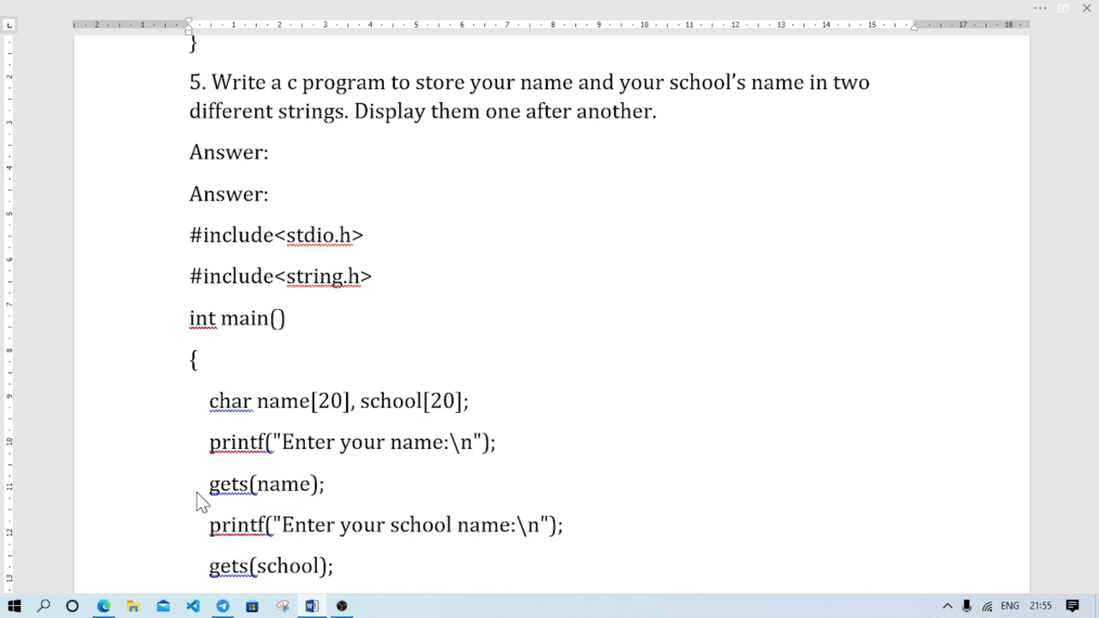
click(204, 565)
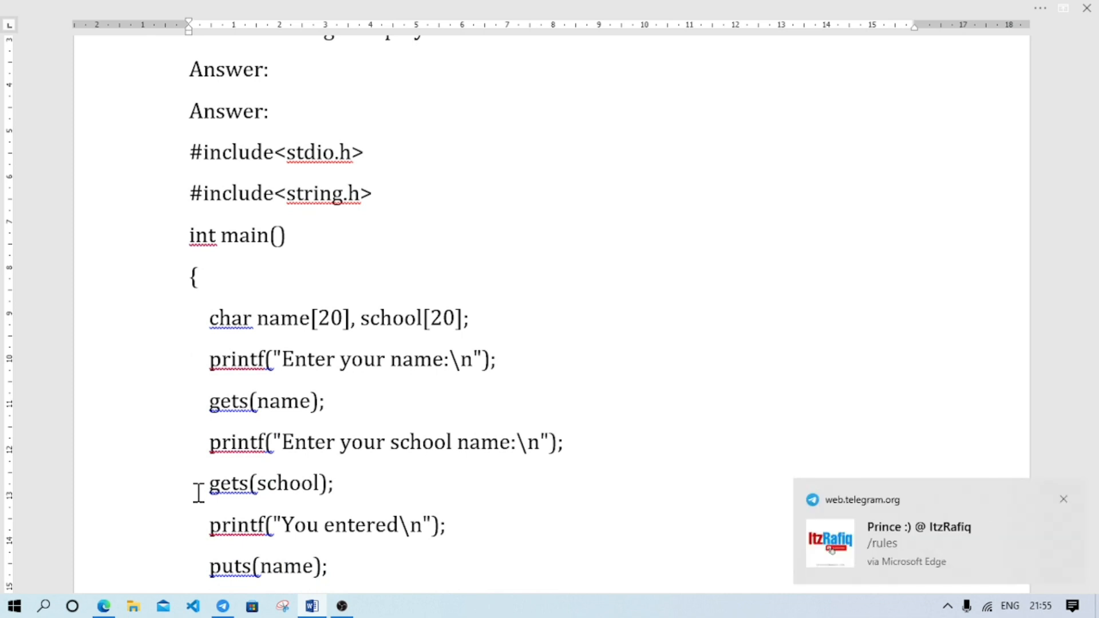
- Scroll past question 6's sum-function program to the start of question 7's square() program
scroll(down, 3)
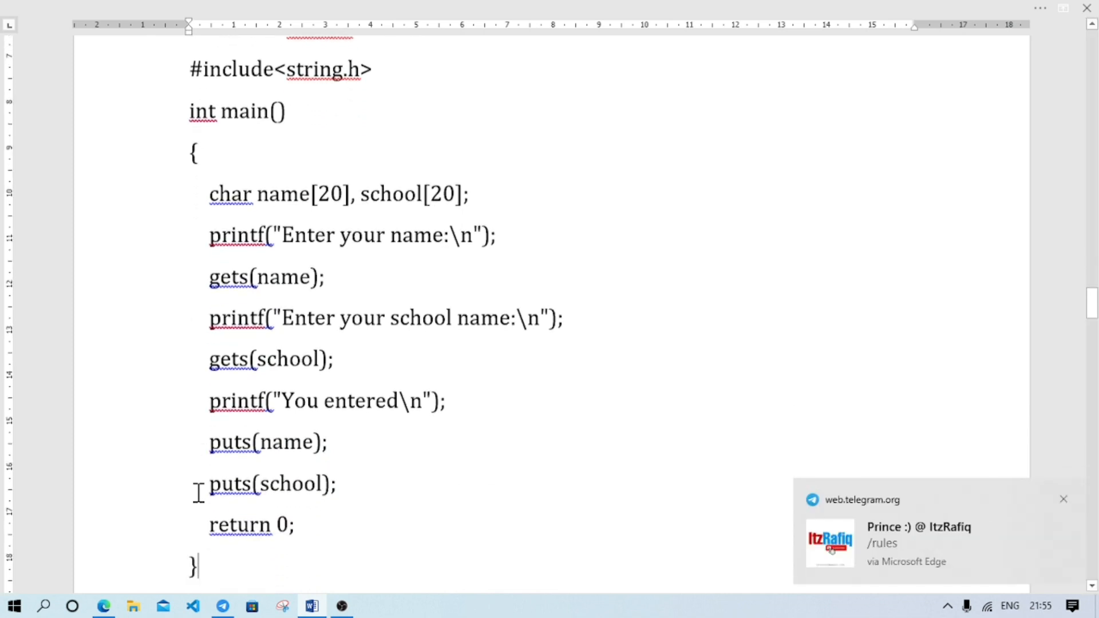
scroll(down, 3)
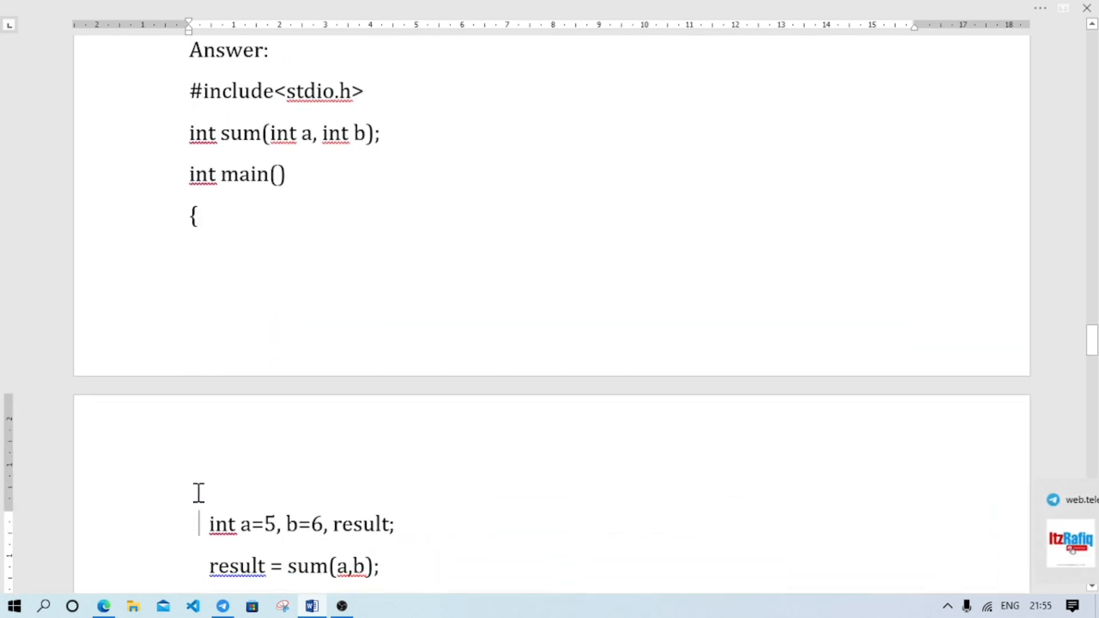
scroll(down, 3)
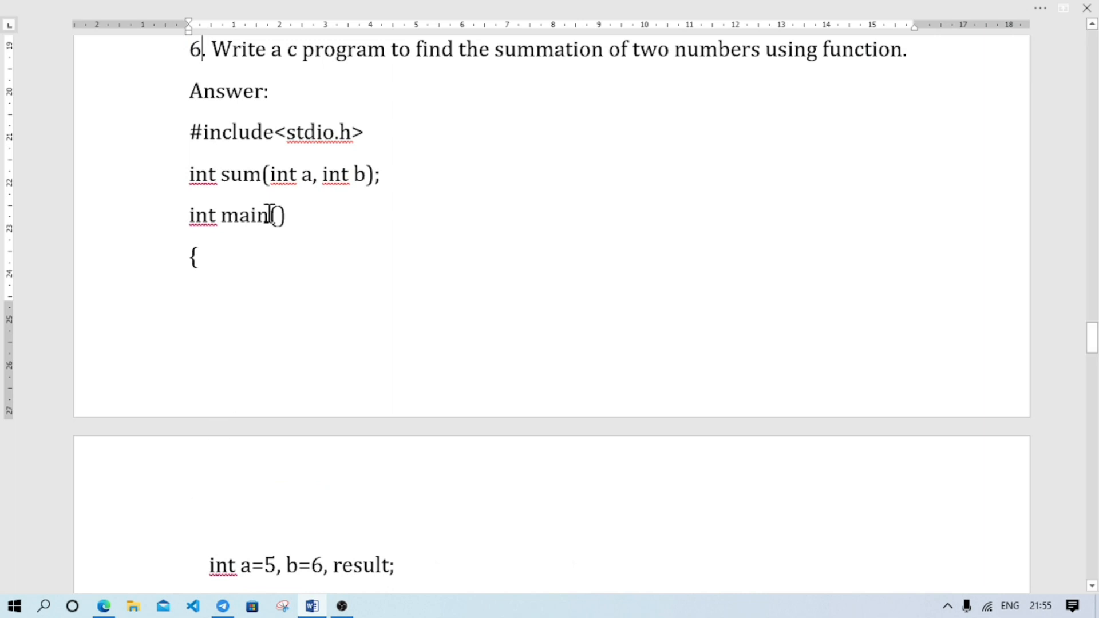
mouse_move(393, 374)
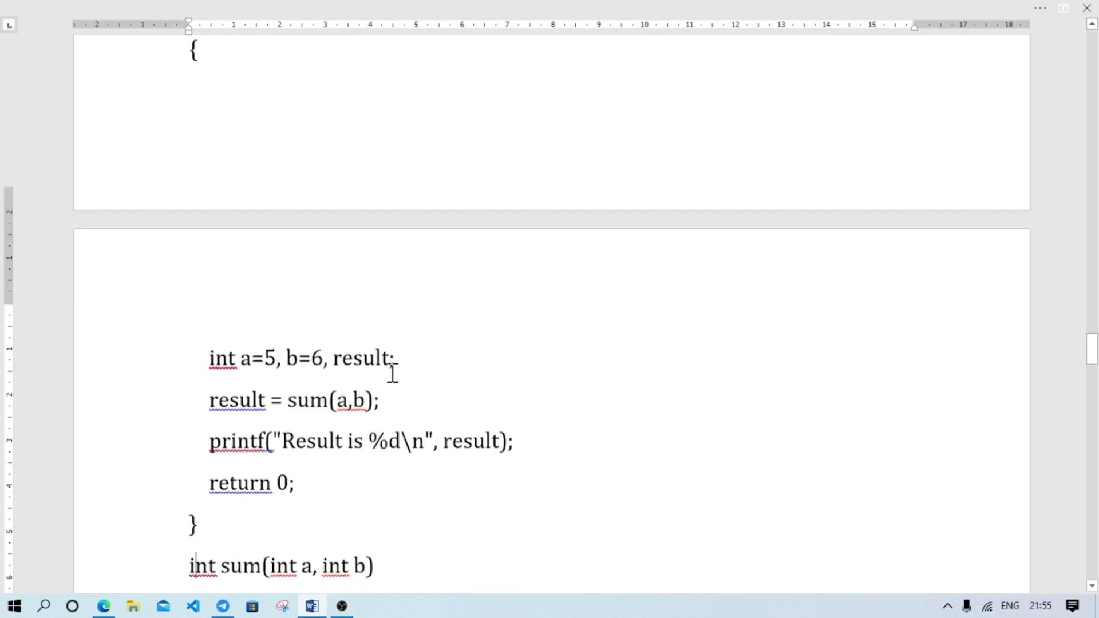
scroll(down, 3)
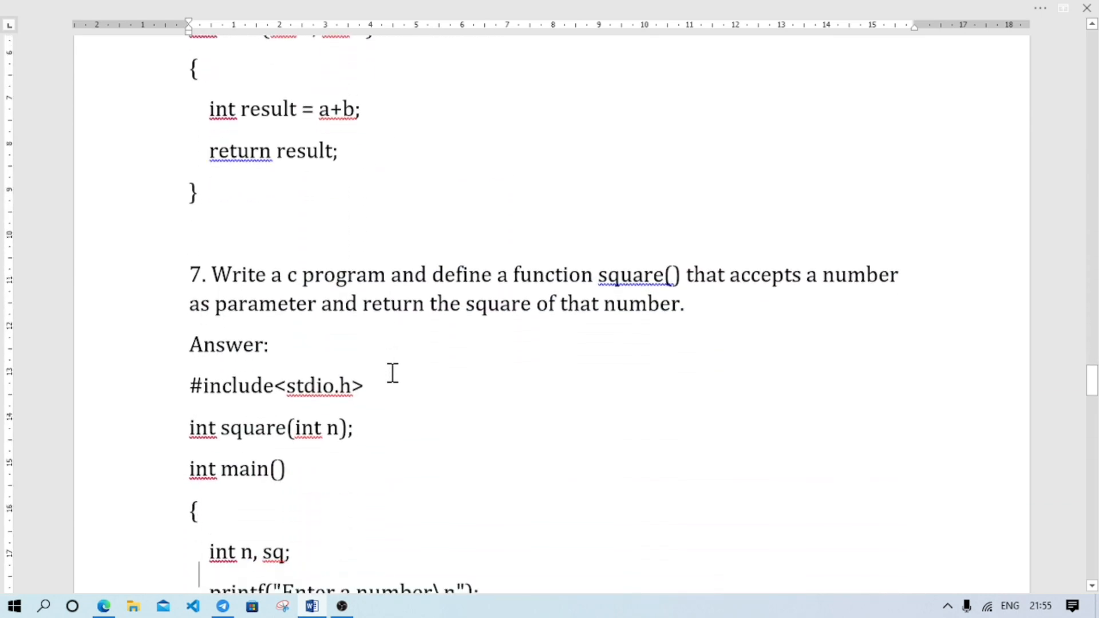
- Scroll through the rest of question 7's square() program to question 8's 12345 pattern
scroll(down, 3)
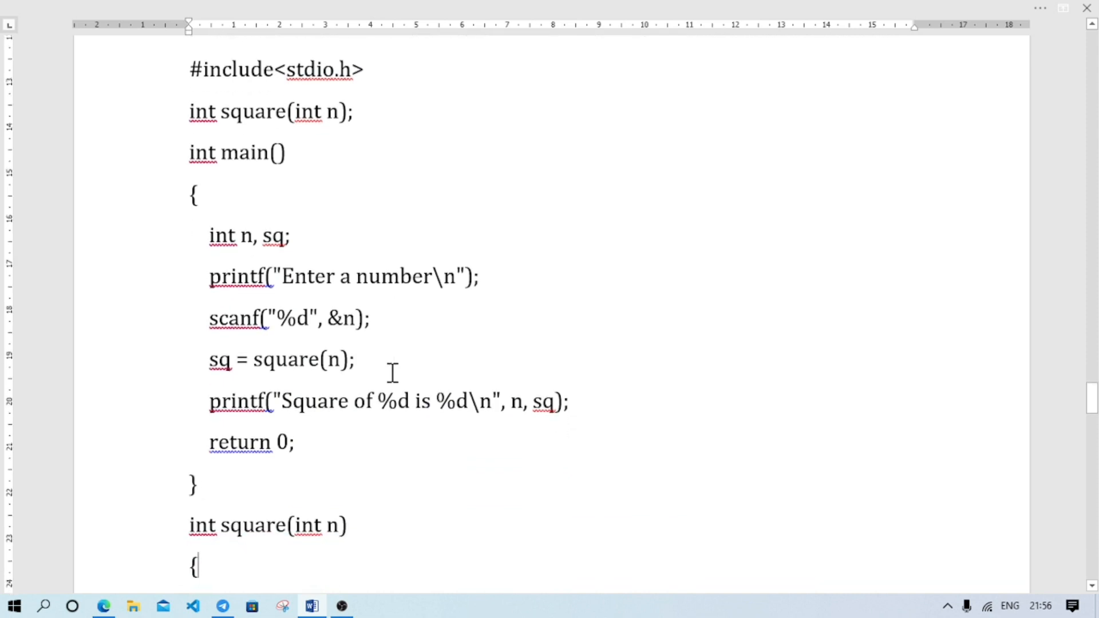
scroll(down, 3)
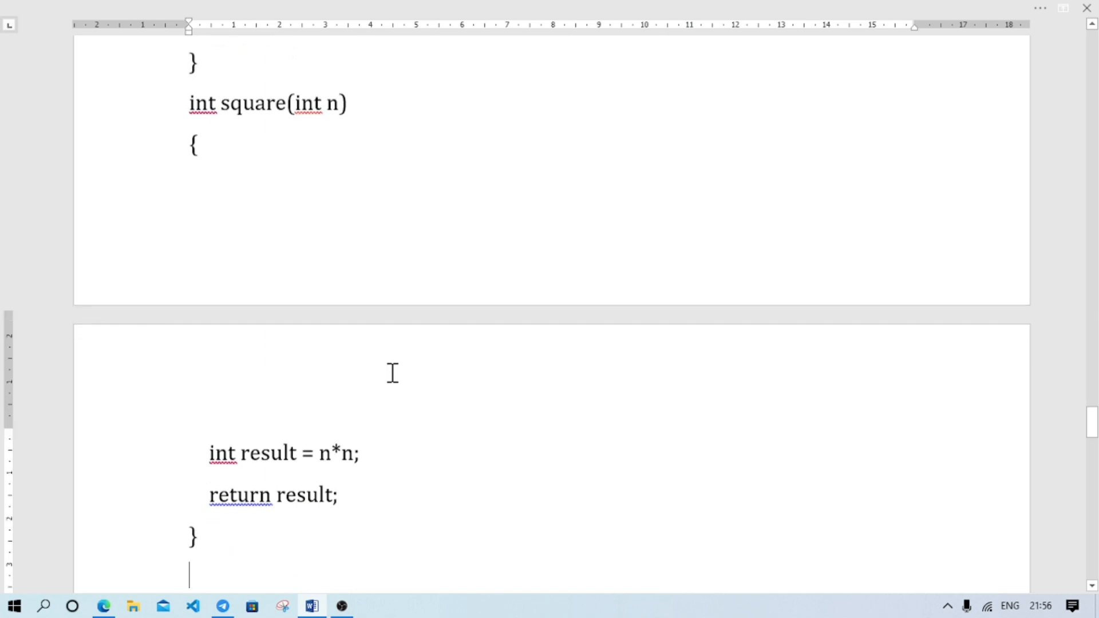
scroll(down, 3)
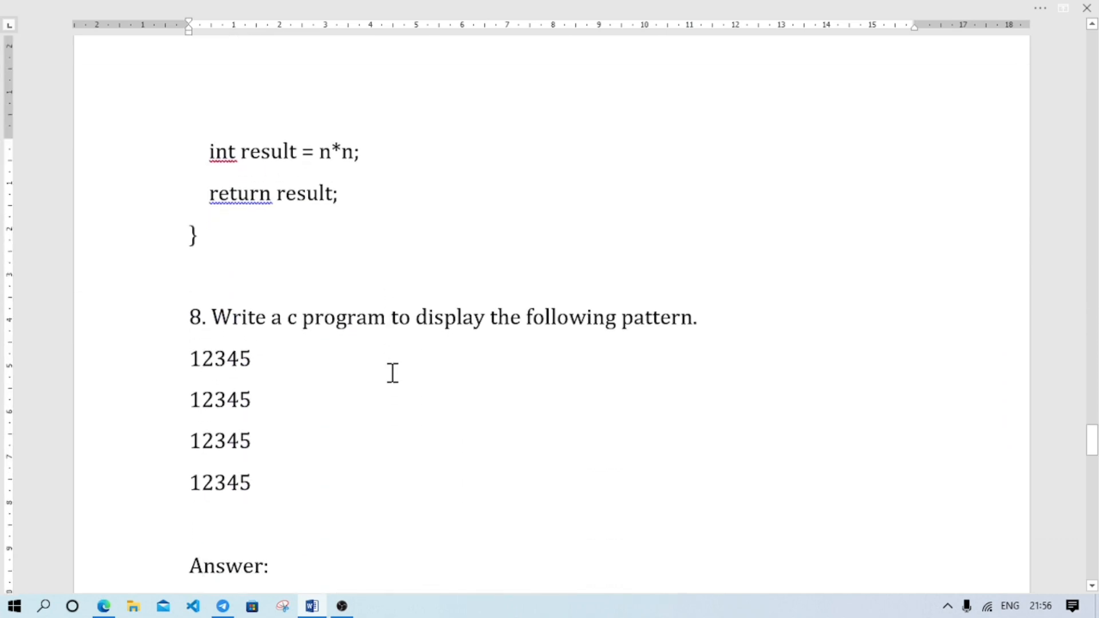
- Scroll past question 8's nested-loop program to question 9's 54321 pattern
scroll(down, 3)
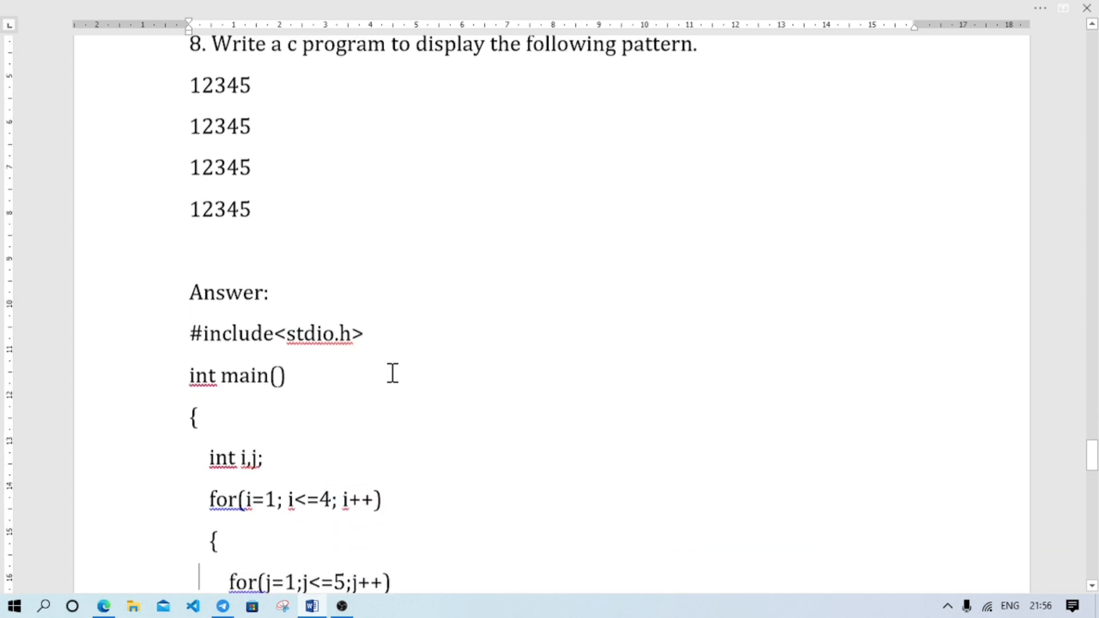
scroll(down, 3)
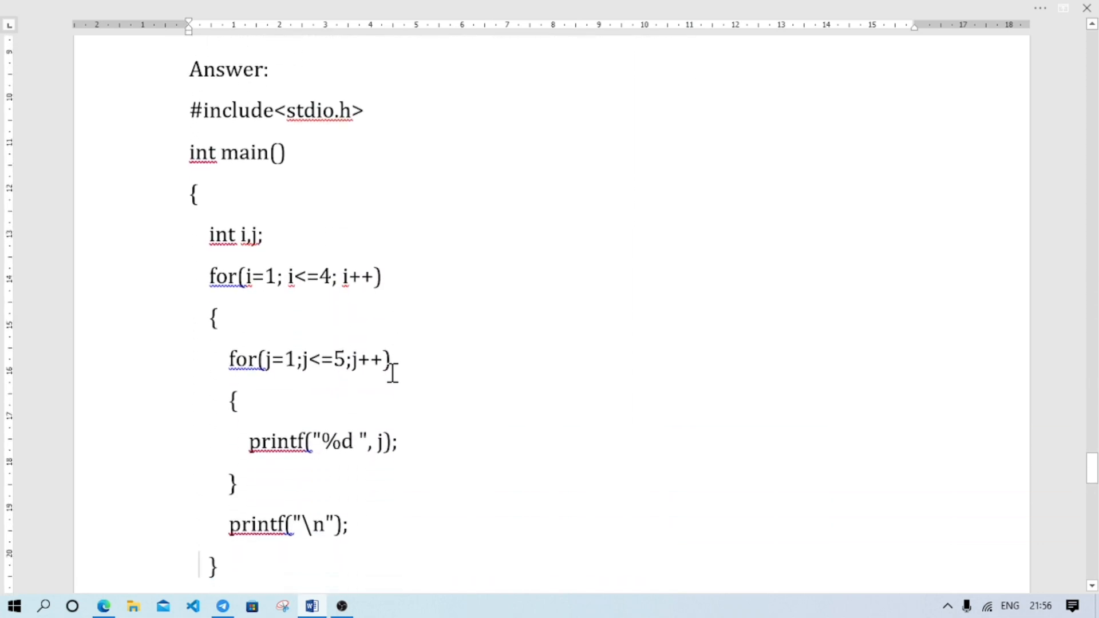
scroll(down, 3)
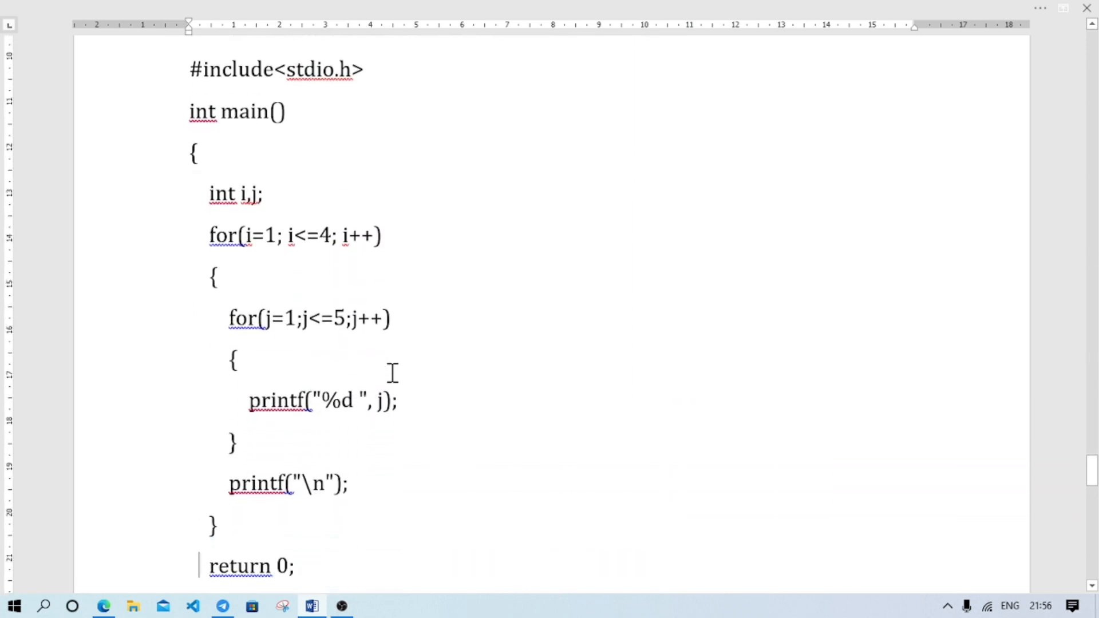
scroll(down, 3)
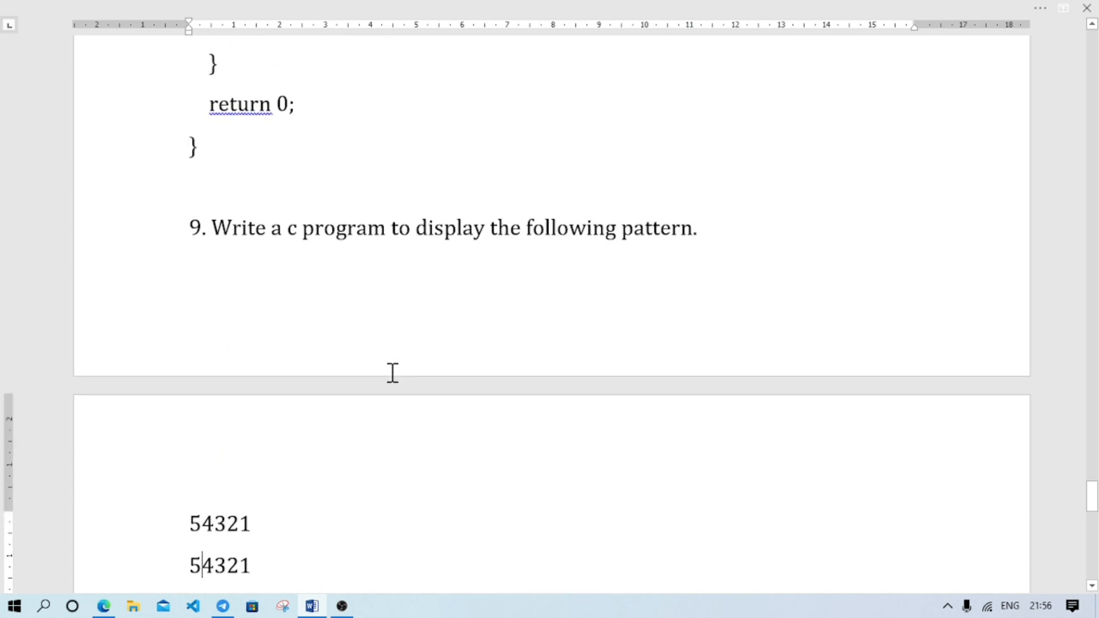
- Scroll to question 9's closing return 0; and brace, then click the blank space below
scroll(down, 3)
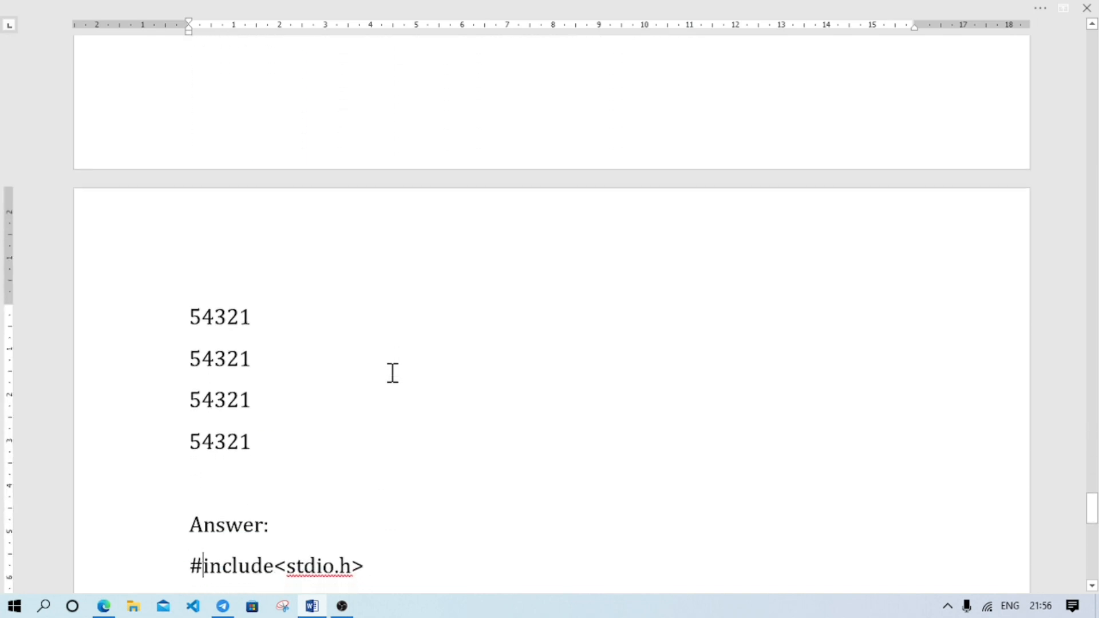
scroll(down, 3)
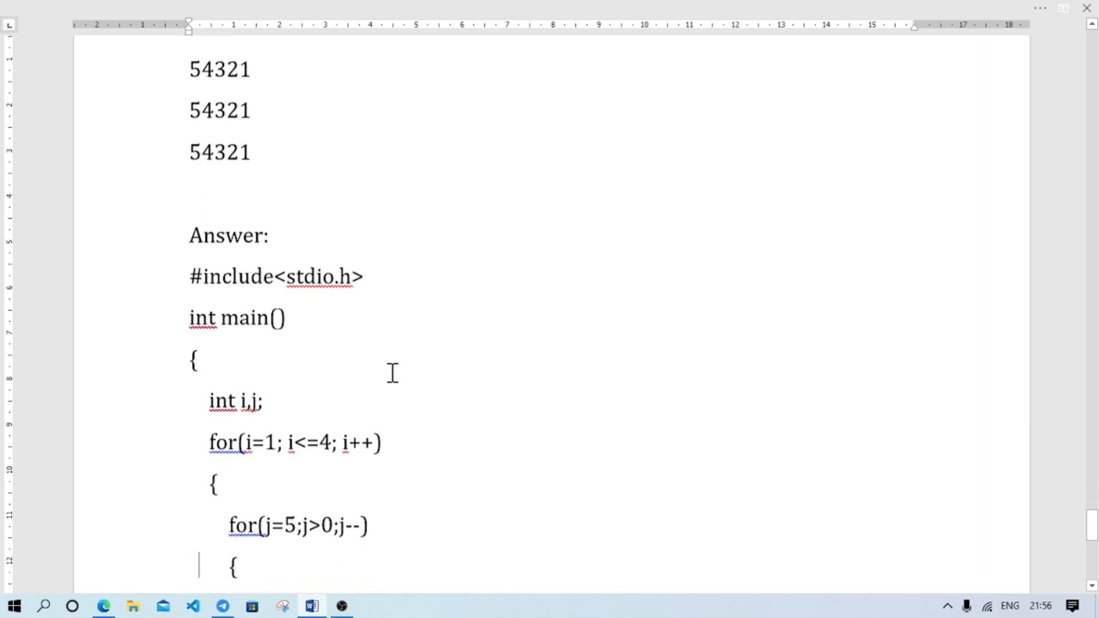
scroll(down, 3)
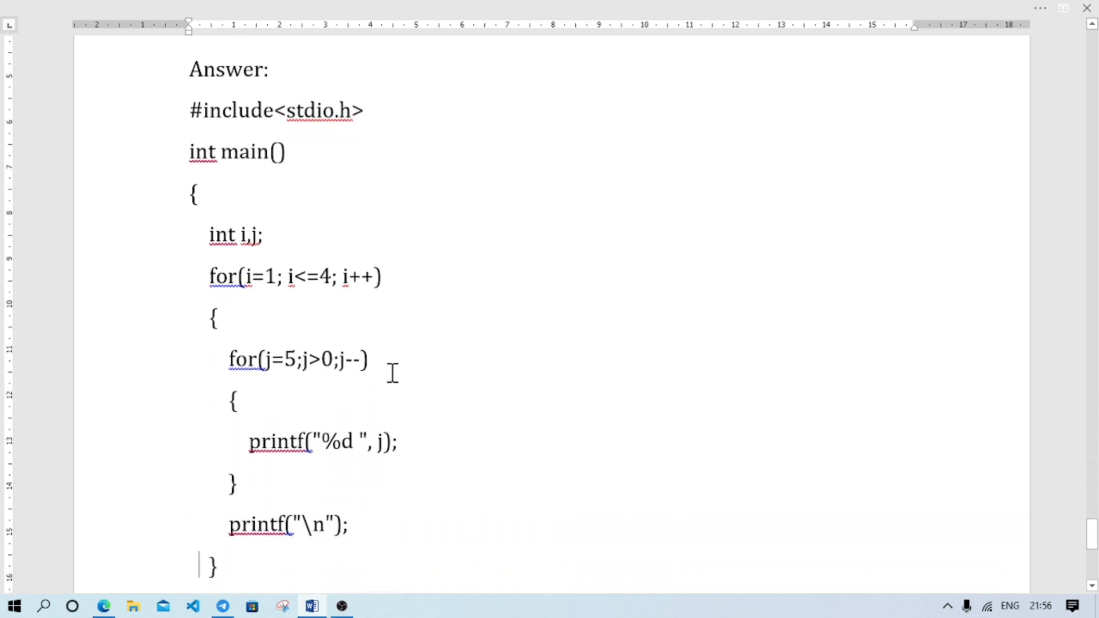
scroll(down, 3)
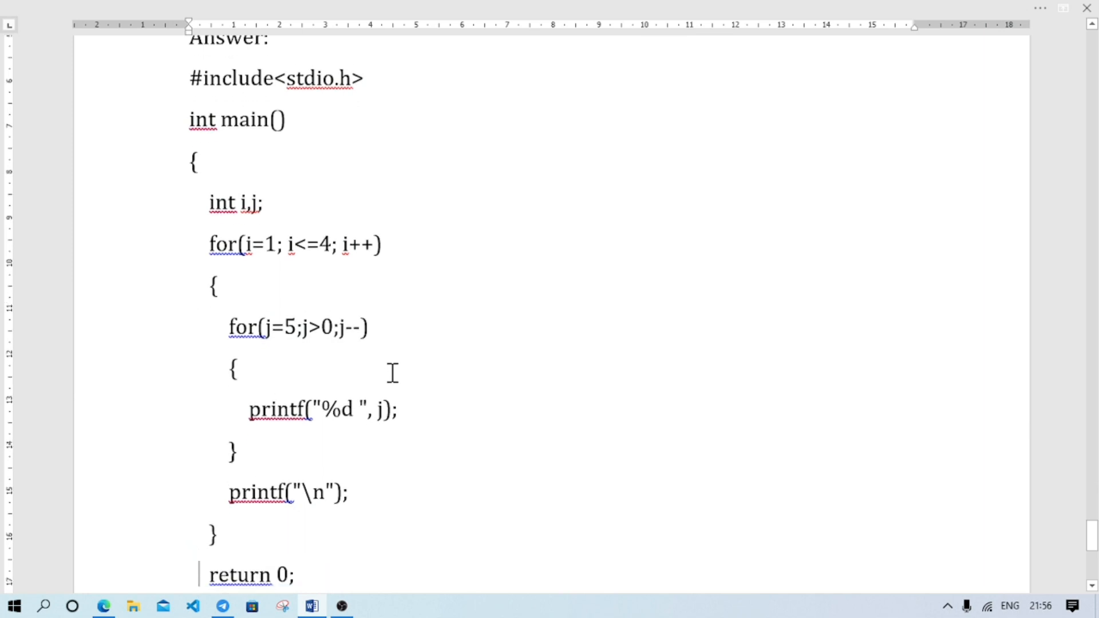
scroll(down, 3)
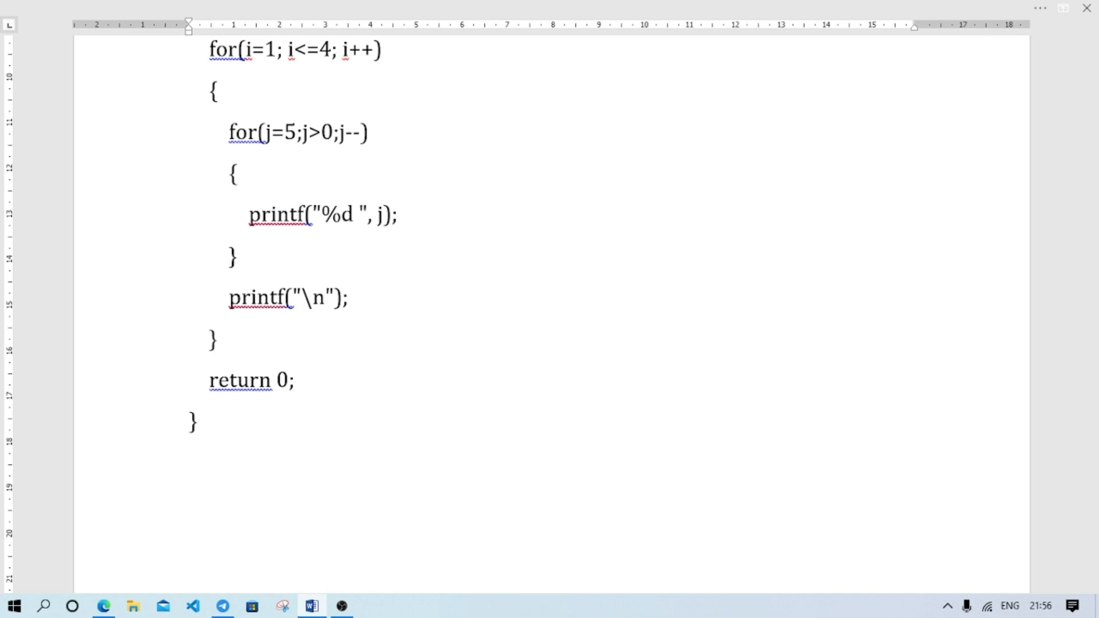
click(189, 543)
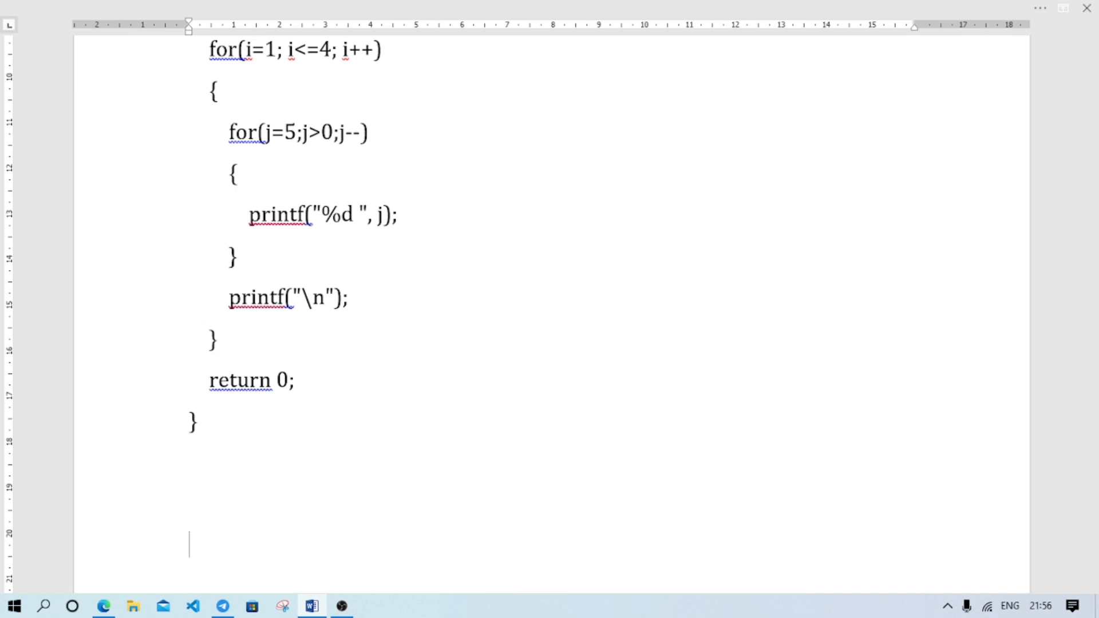